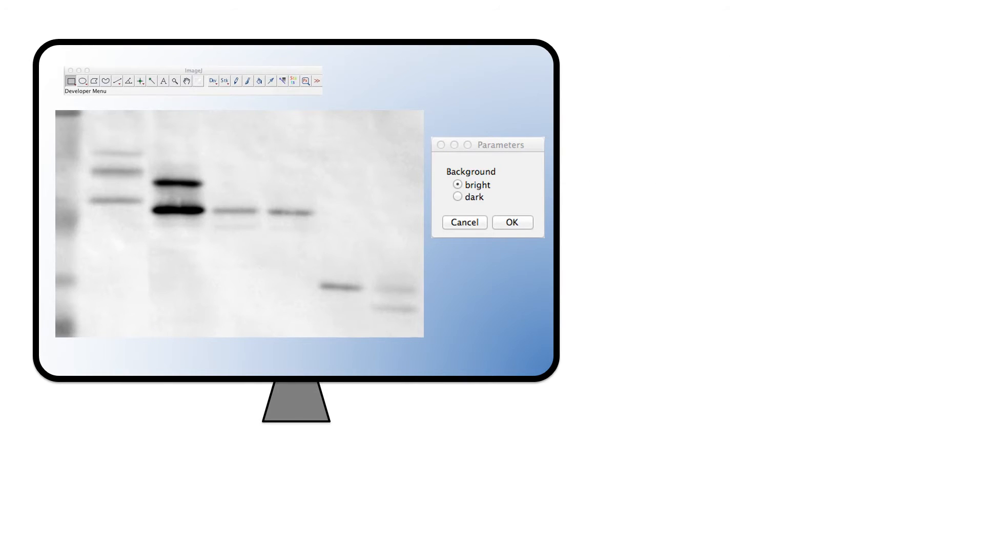
# Confirm Background as bright in the Parameters dialog so band analysis proceeds.
pyautogui.click(511, 222)
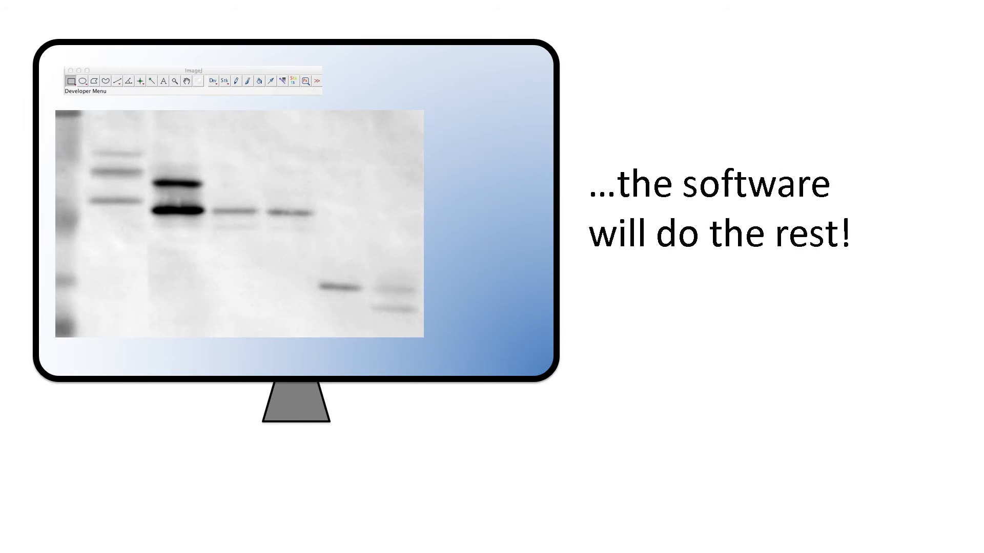